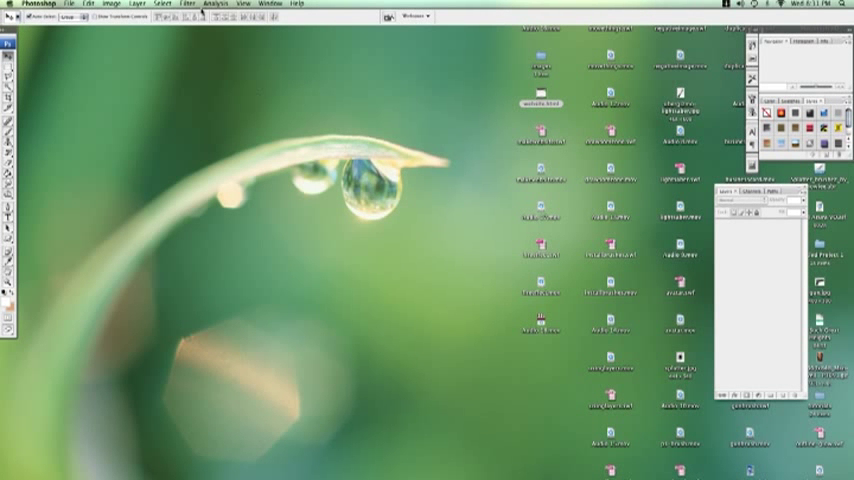
# - Create a new 1024 × 768 document, accepting the default New settings
pyautogui.click(75, 6)
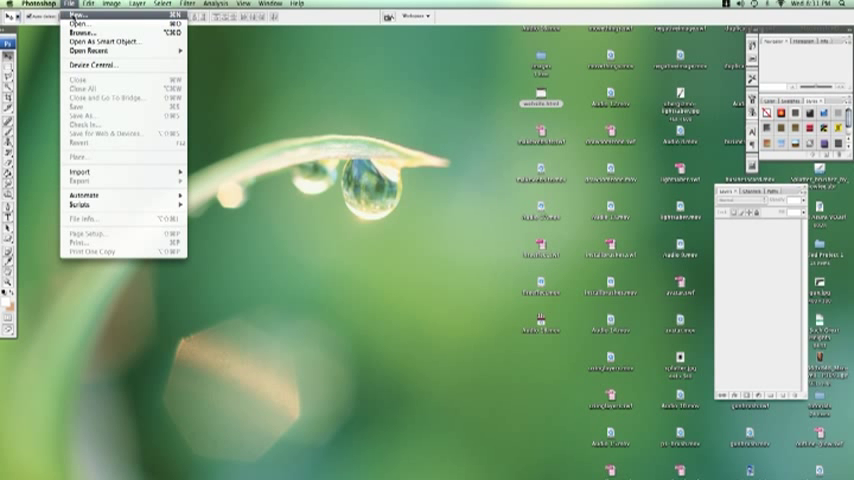
pyautogui.click(80, 27)
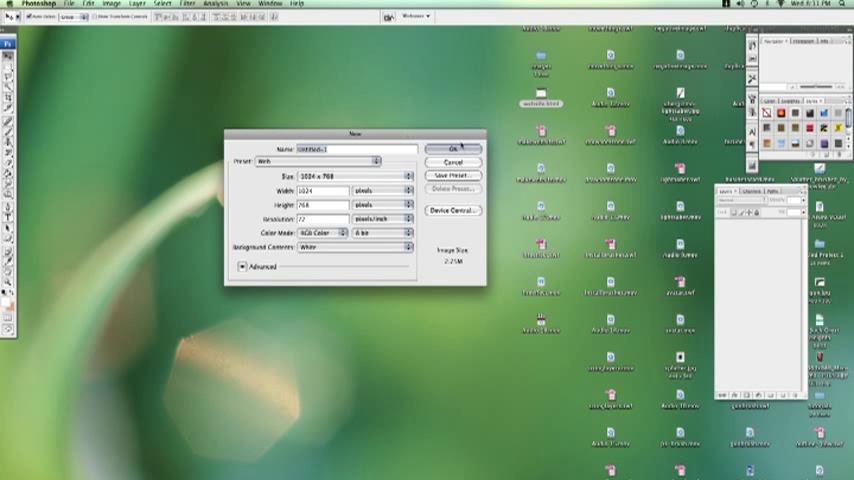
pyautogui.click(449, 147)
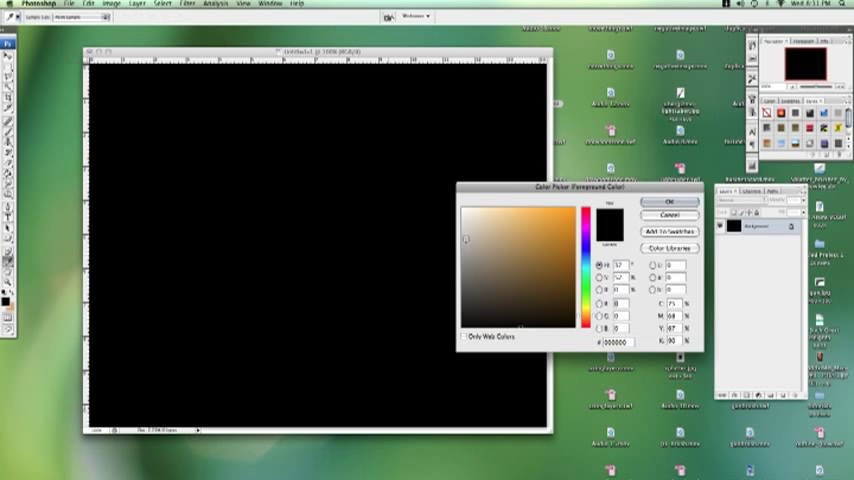
# - Outline a thin triangular spike with the Polygonal Lasso and fill it white on a new layer
pyautogui.click(656, 203)
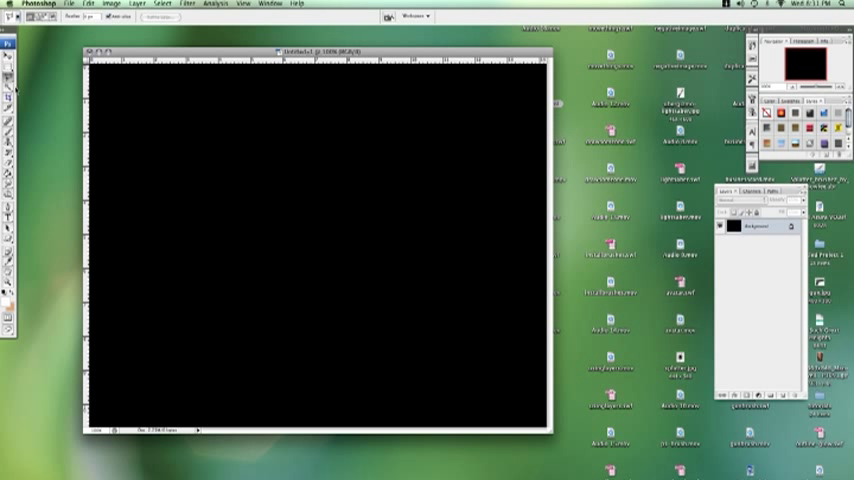
pyautogui.click(12, 84)
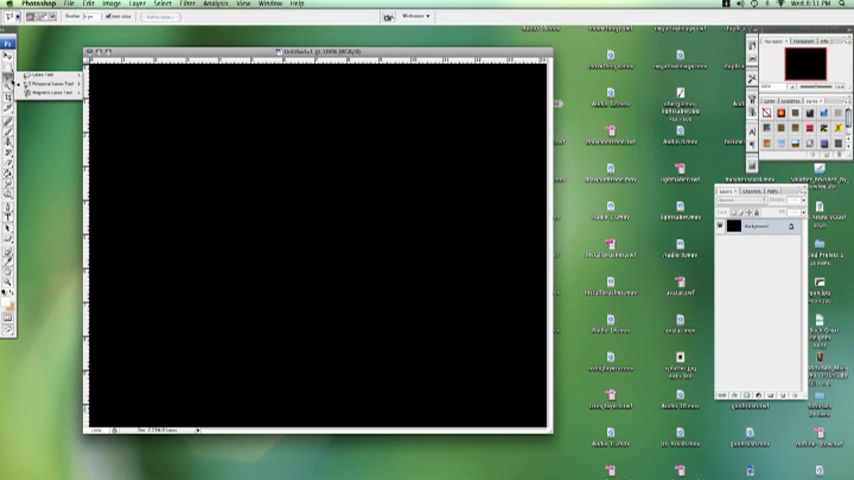
pyautogui.moveTo(336, 200); pyautogui.dragTo(326, 125)
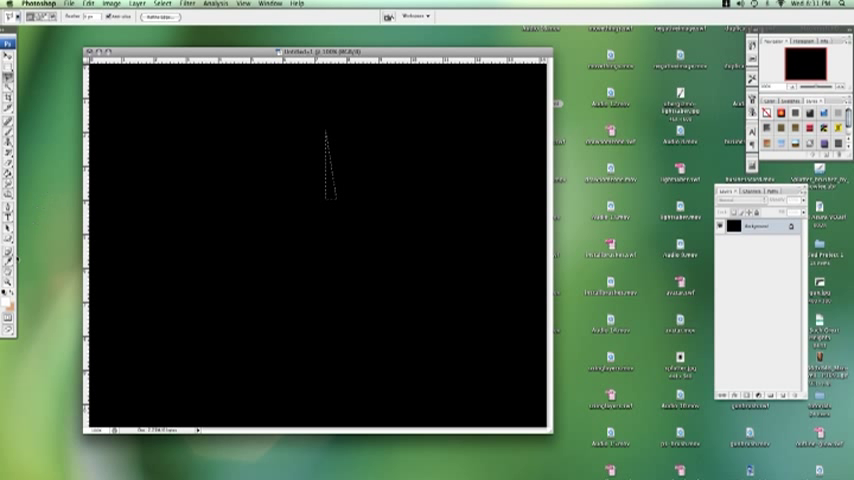
pyautogui.click(22, 231)
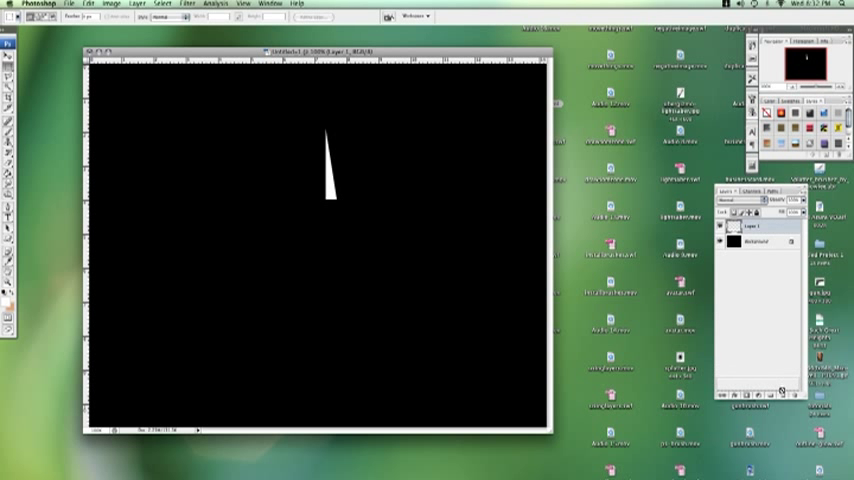
# - Duplicate the spike layer, merge the spike layers, and flip the copy vertically into a diamond
pyautogui.click(71, 5)
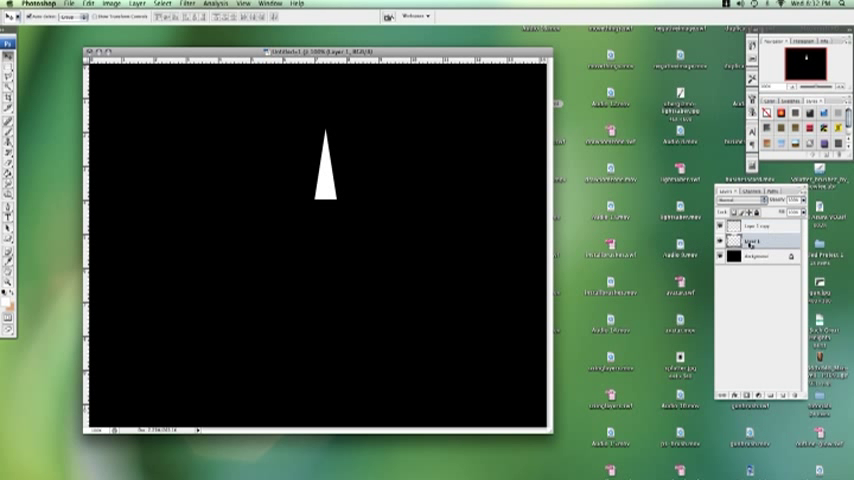
pyautogui.rightClick(743, 245)
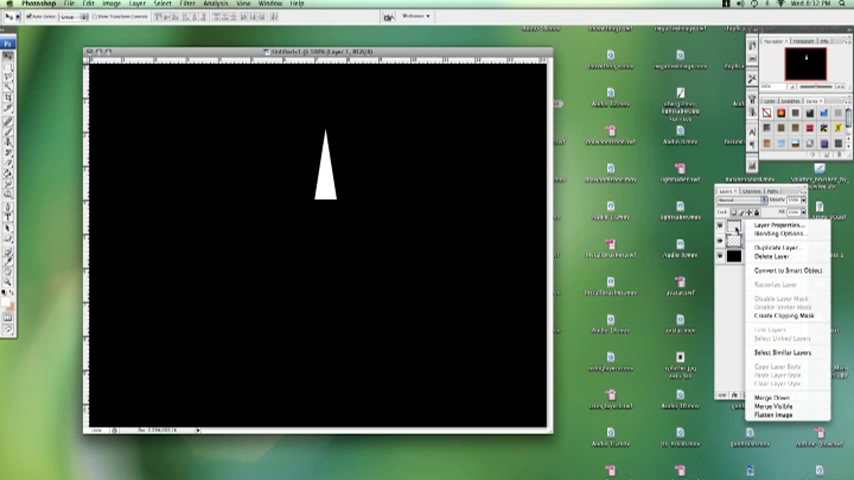
pyautogui.click(767, 246)
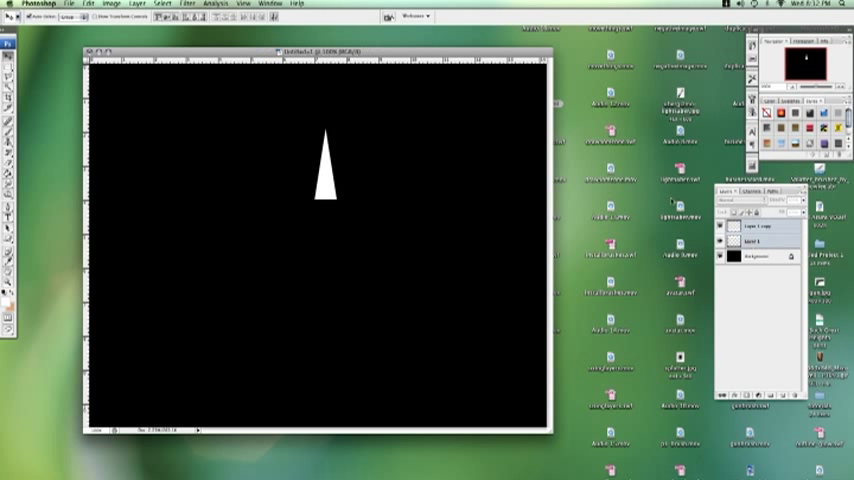
pyautogui.click(138, 6)
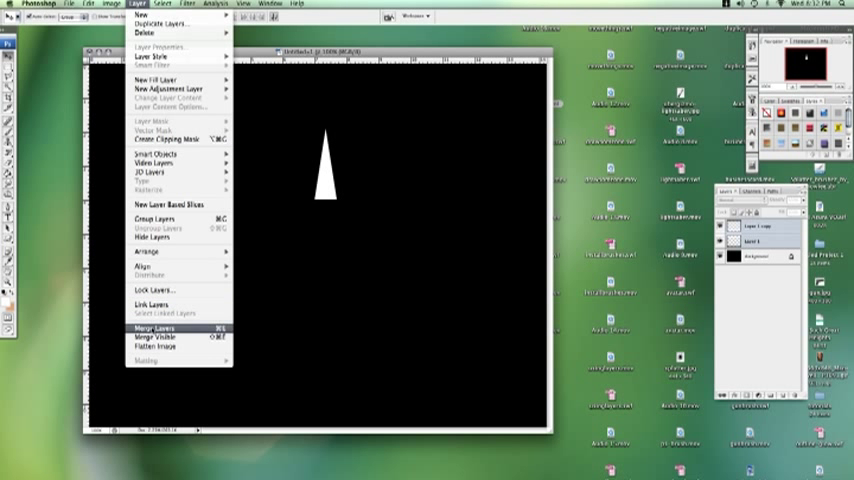
pyautogui.click(148, 328)
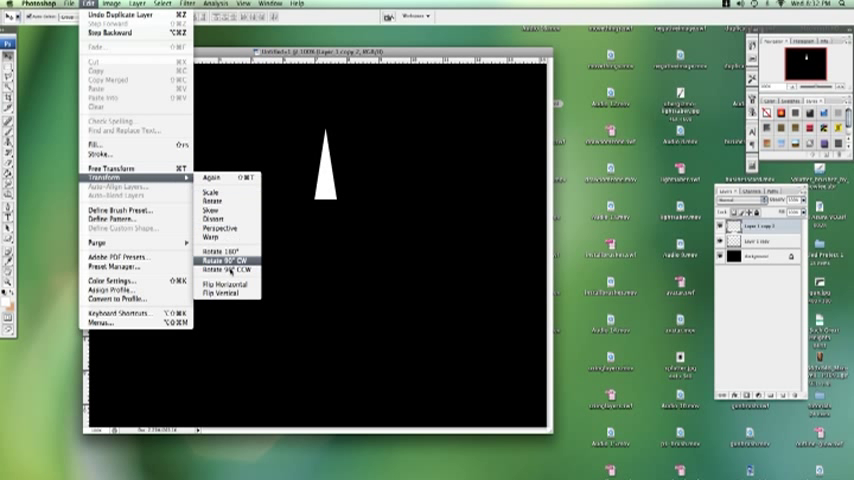
pyautogui.click(217, 260)
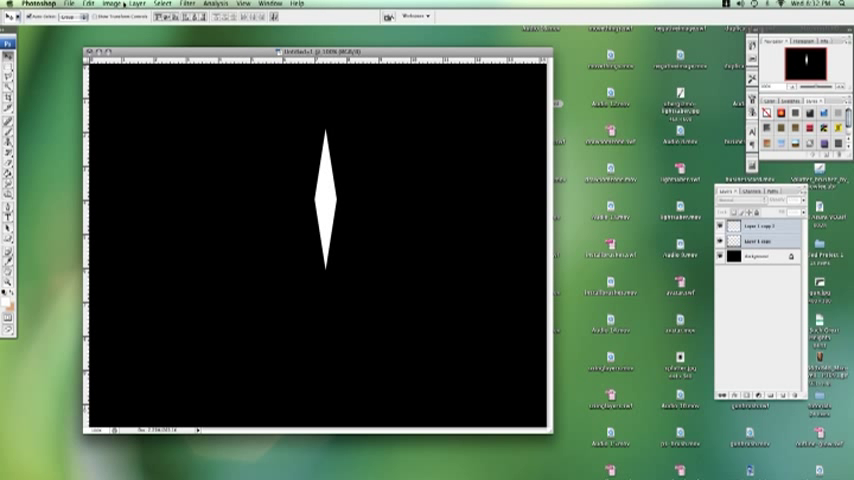
# - Duplicate the diamond layer and rotate the copy 90° clockwise
pyautogui.click(130, 4)
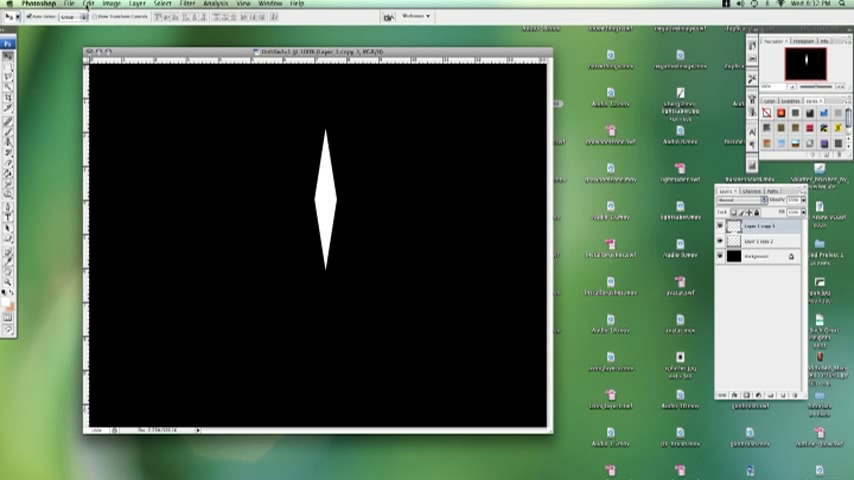
pyautogui.click(73, 5)
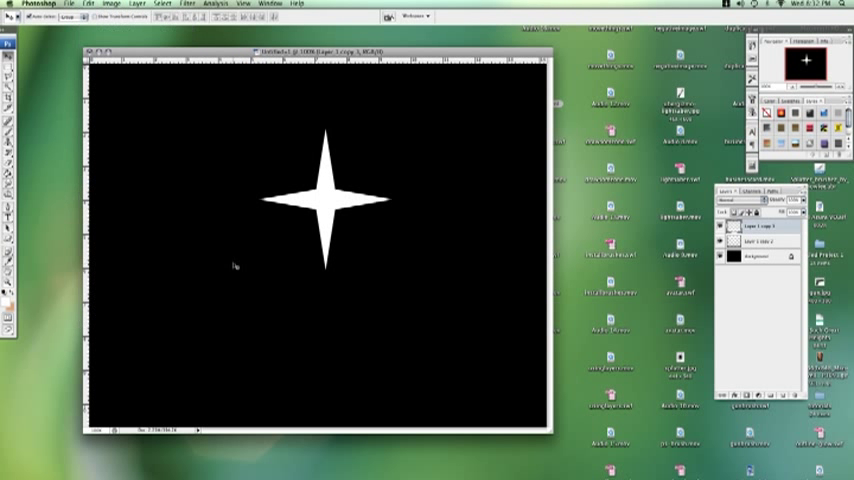
pyautogui.moveTo(267, 135)
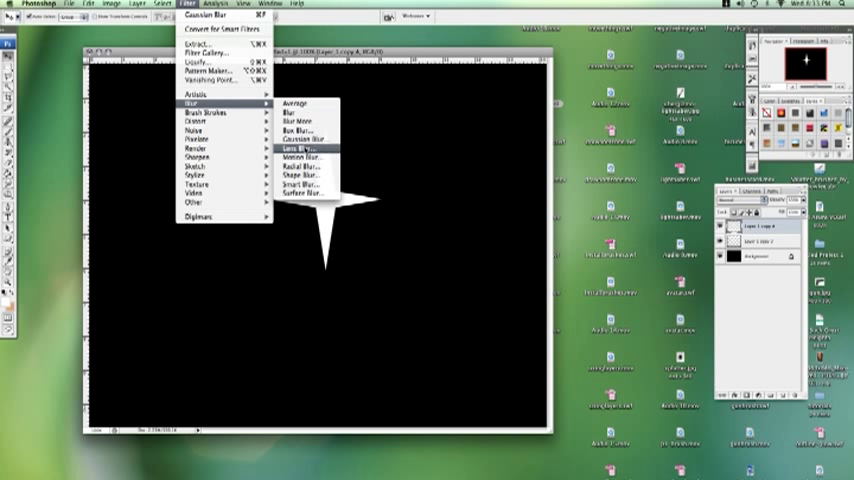
# - Apply a small-radius Gaussian Blur to the star and merge its pieces into one layer
pyautogui.click(305, 138)
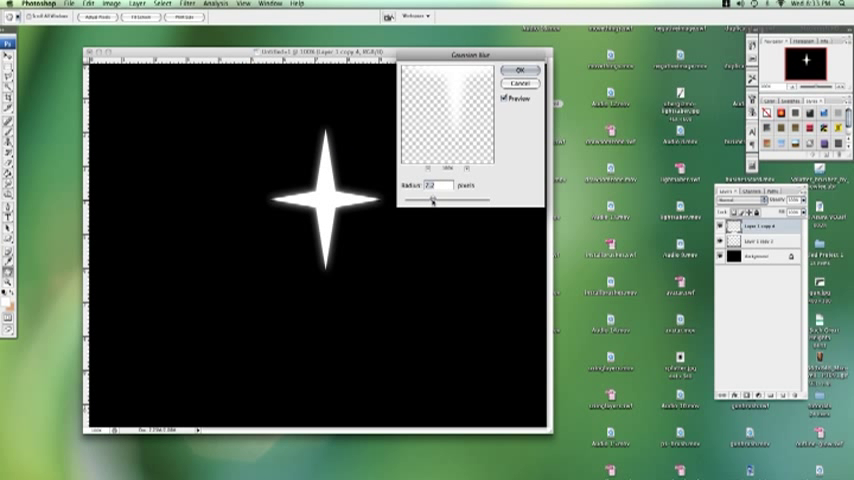
pyautogui.click(514, 65)
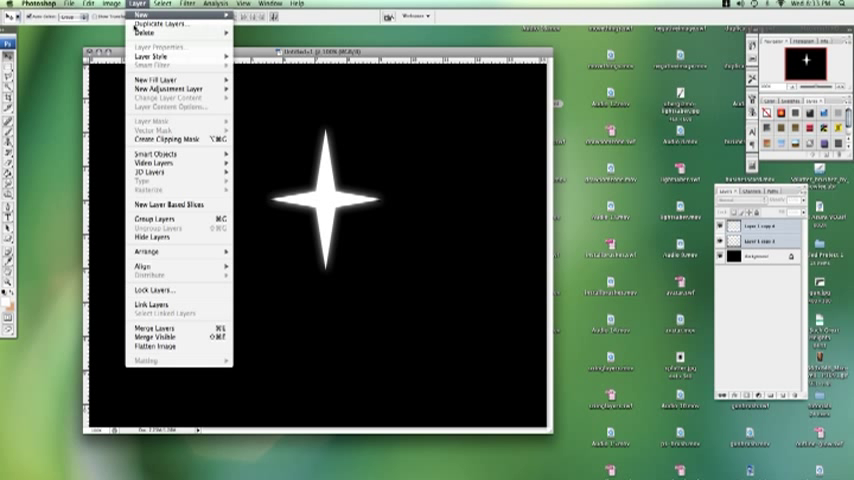
pyautogui.click(179, 328)
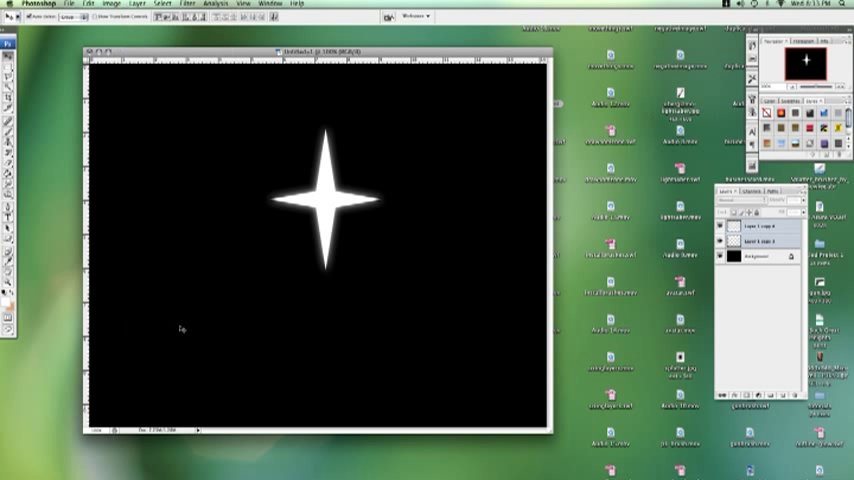
# - Type 'TEXT' on the canvas and enlarge it with Free Transform
pyautogui.click(82, 4)
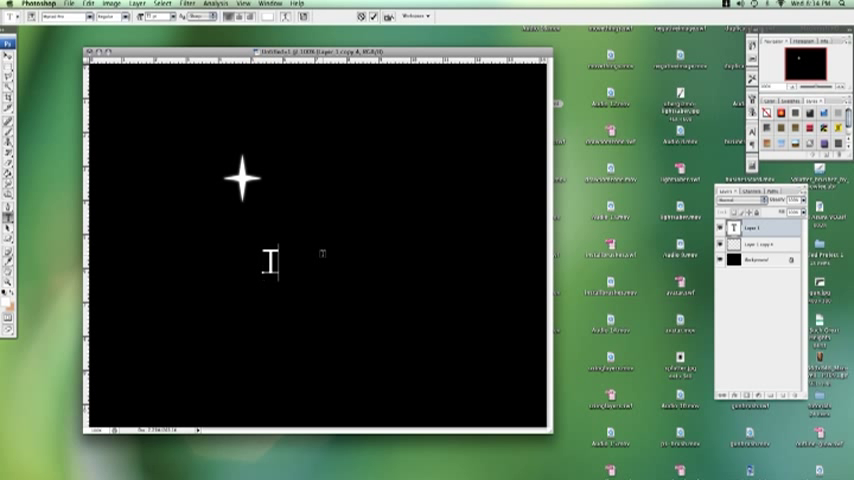
pyautogui.write('TEXT')
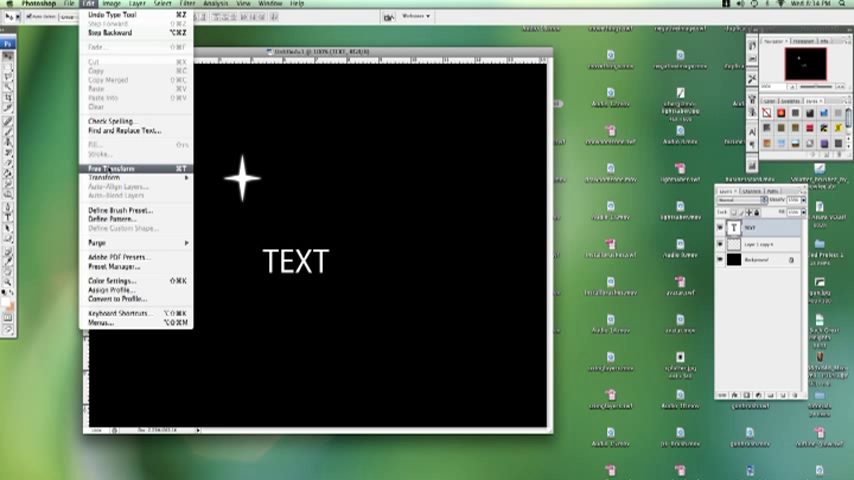
pyautogui.click(108, 166)
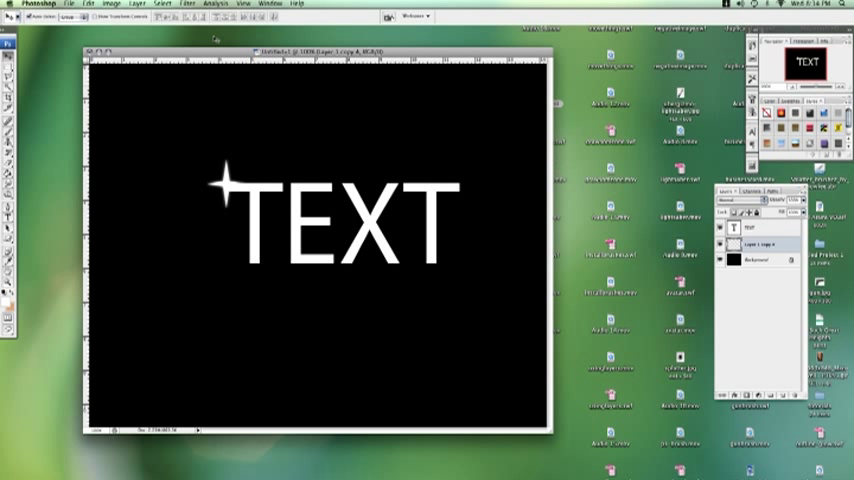
# - Duplicate the star layer and give the copy a stronger Gaussian Blur
pyautogui.click(173, 5)
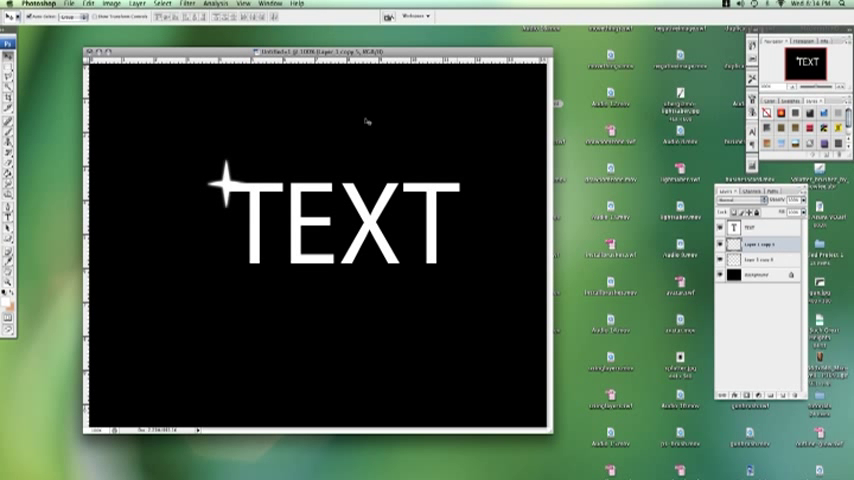
pyautogui.click(167, 4)
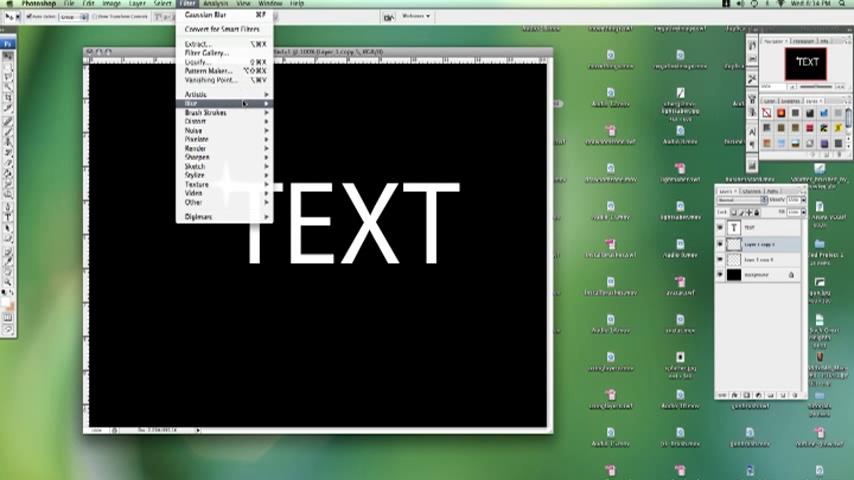
pyautogui.click(210, 103)
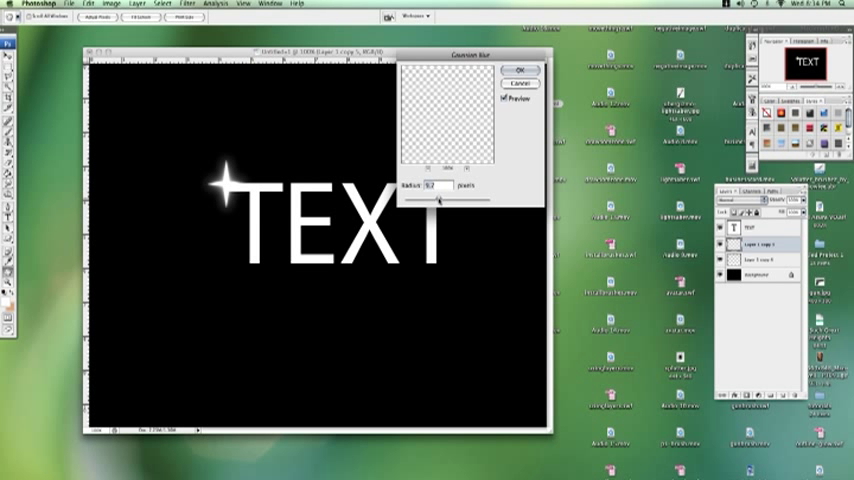
pyautogui.click(519, 62)
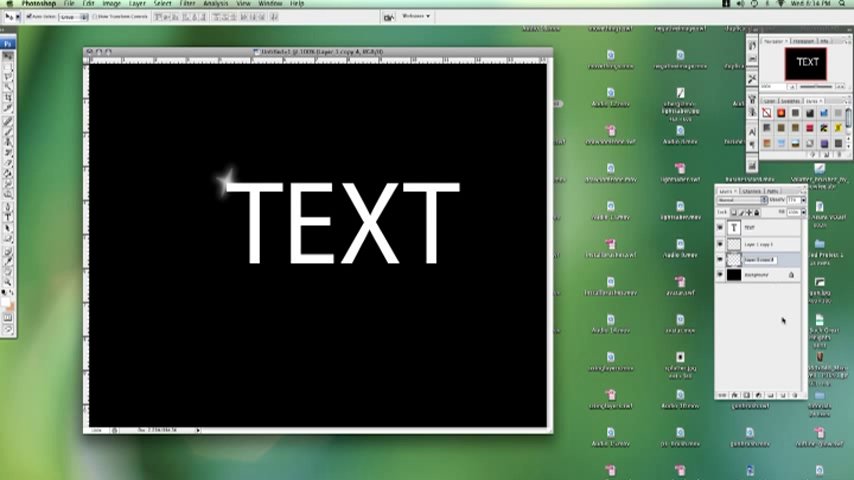
# - Pick another star copy and apply a wider Gaussian Blur of about 13.8 radius
pyautogui.doubleClick(755, 265)
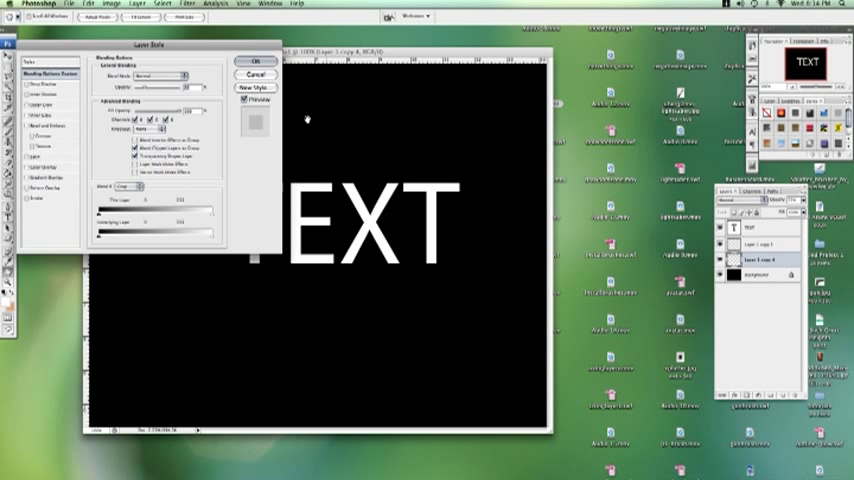
pyautogui.click(257, 62)
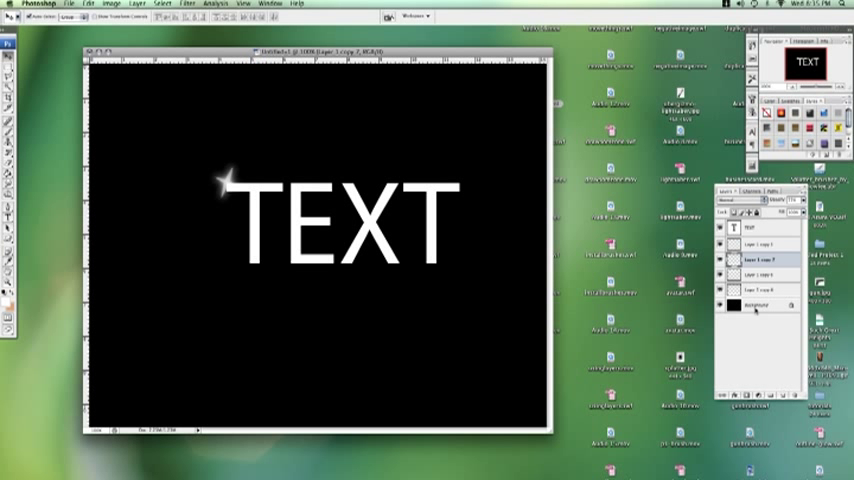
pyautogui.click(163, 6)
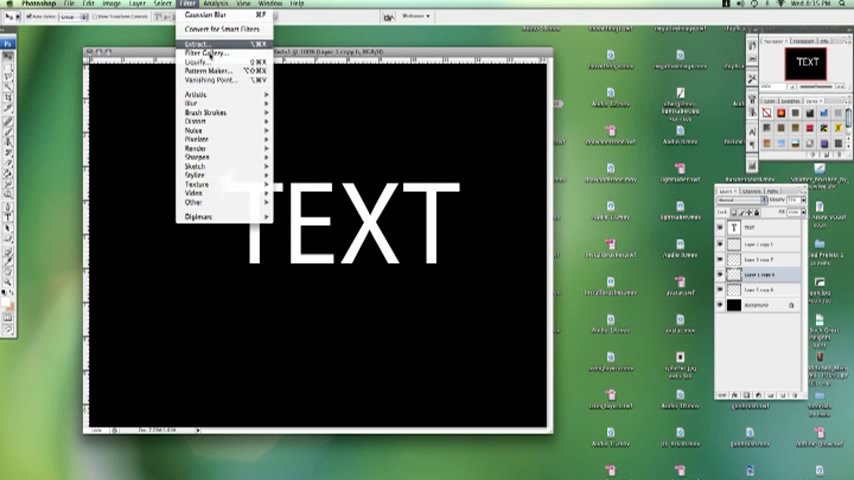
pyautogui.click(205, 13)
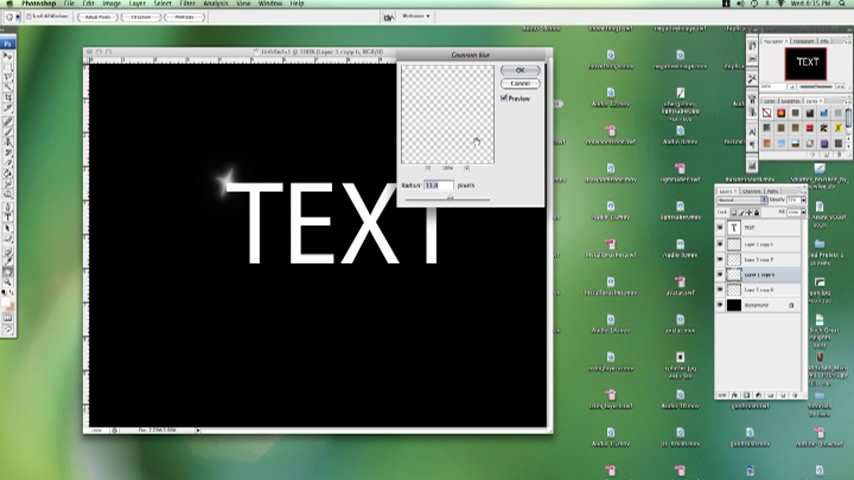
pyautogui.click(513, 69)
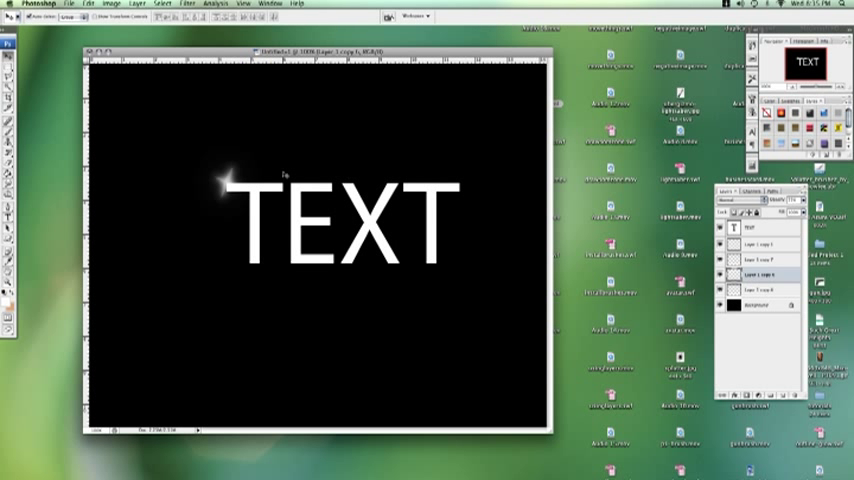